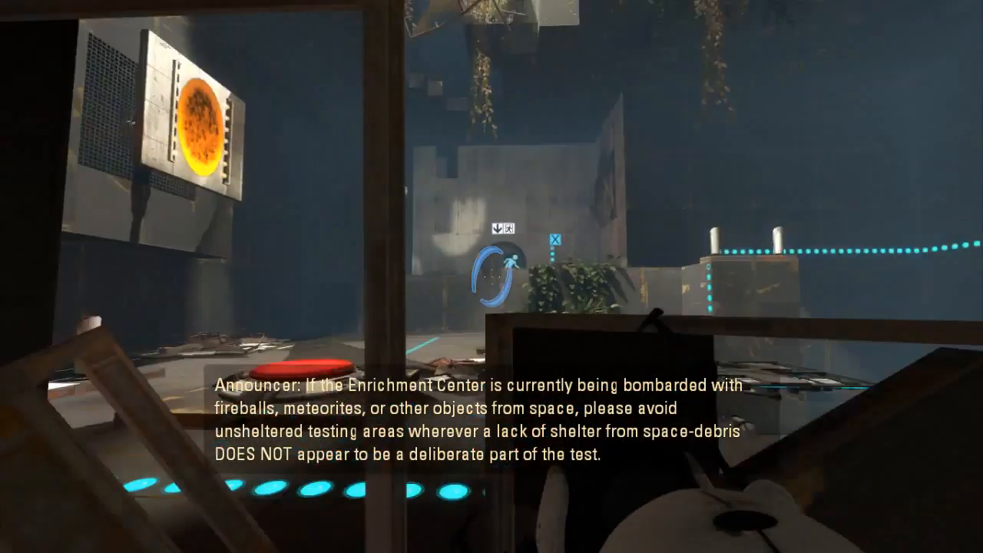
{"action": "mouse_move", "coordinate": [491, 276]}
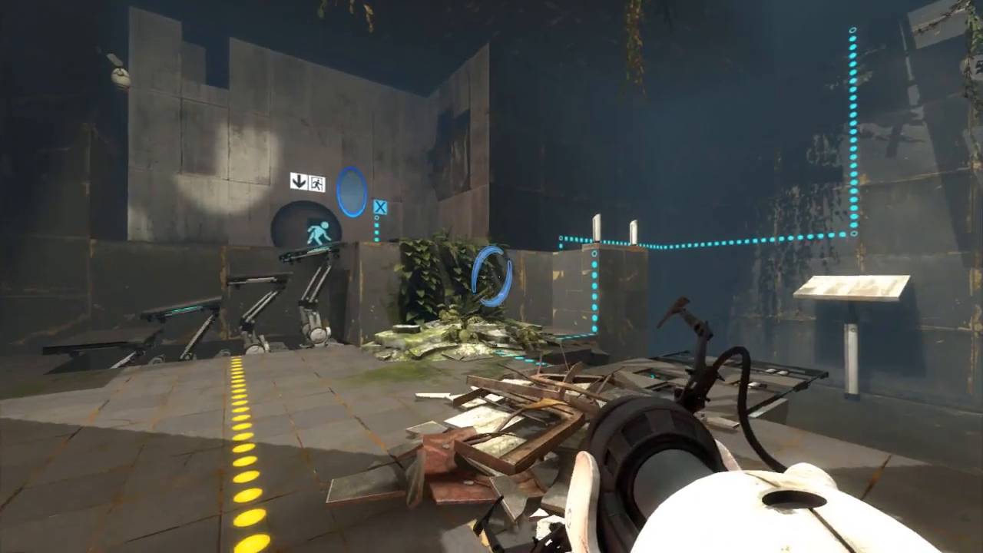
{"action": "mouse_move", "coordinate": [492, 277]}
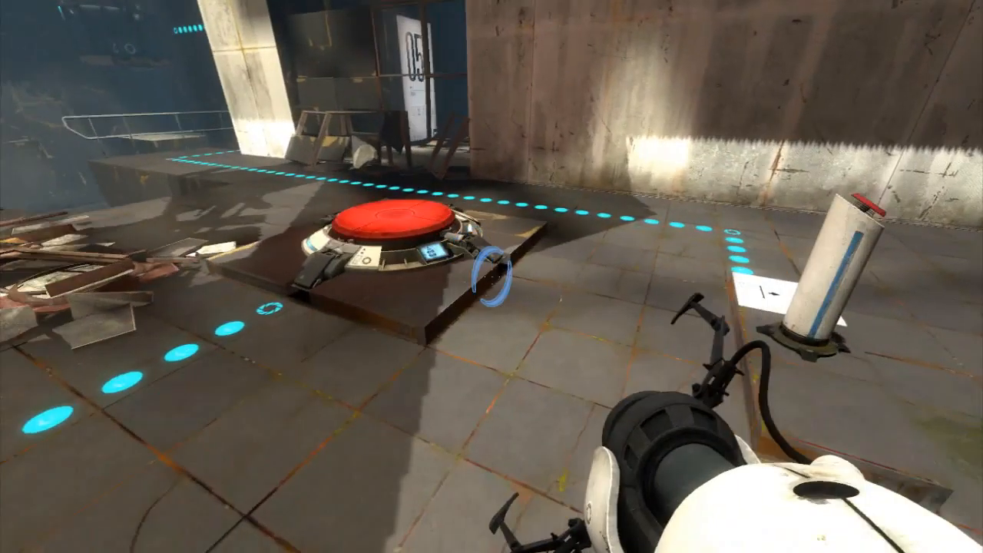
{"action": "mouse_move", "coordinate": [491, 277]}
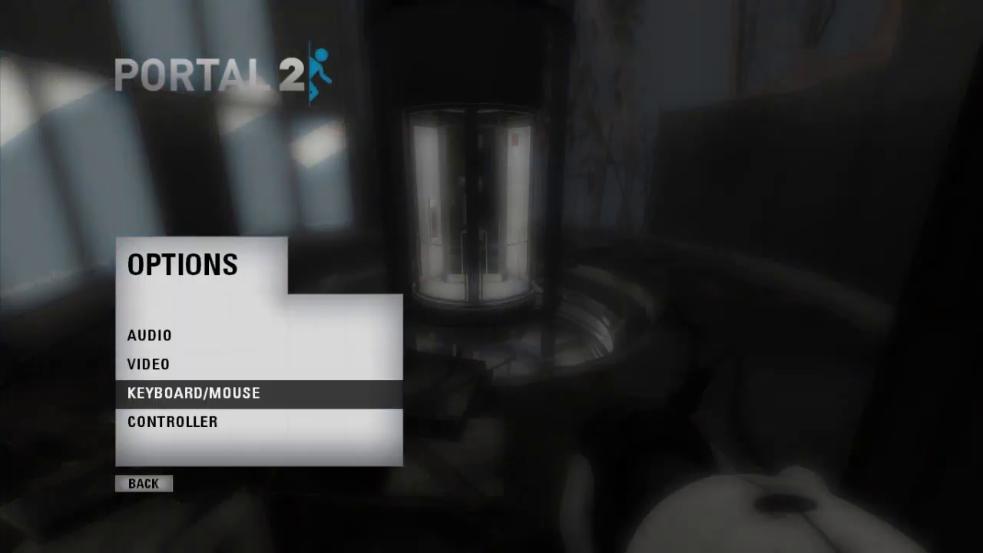
Step: Change Advanced Video anti-aliasing from 2x MSAA to None and apply it
{"action": "left_click", "coordinate": [146, 364]}
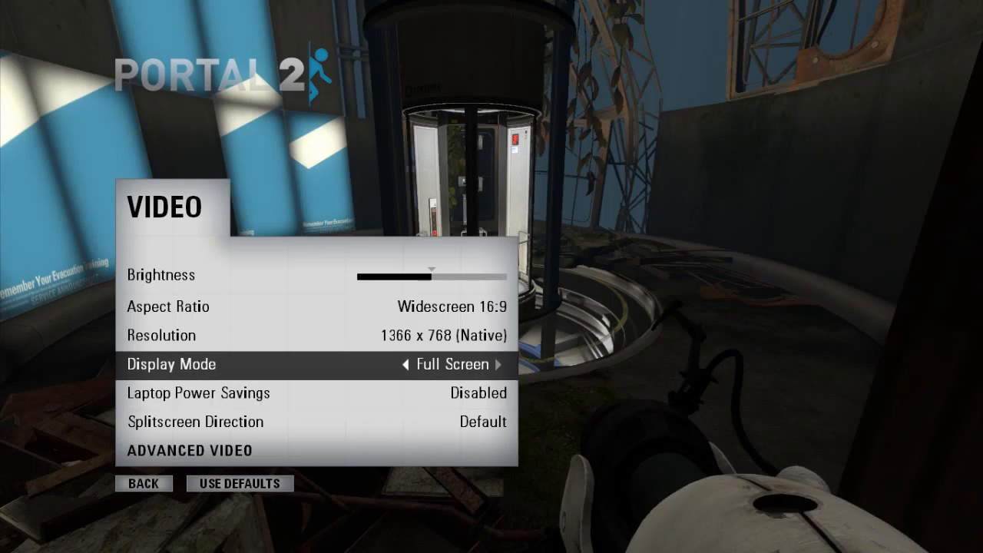
{"action": "left_click", "coordinate": [188, 450]}
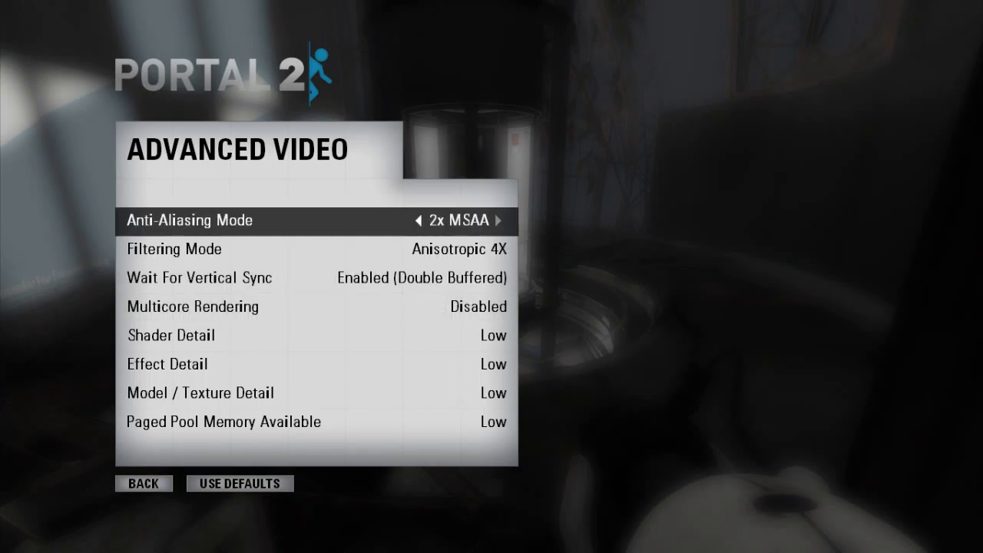
{"action": "left_click", "coordinate": [188, 221]}
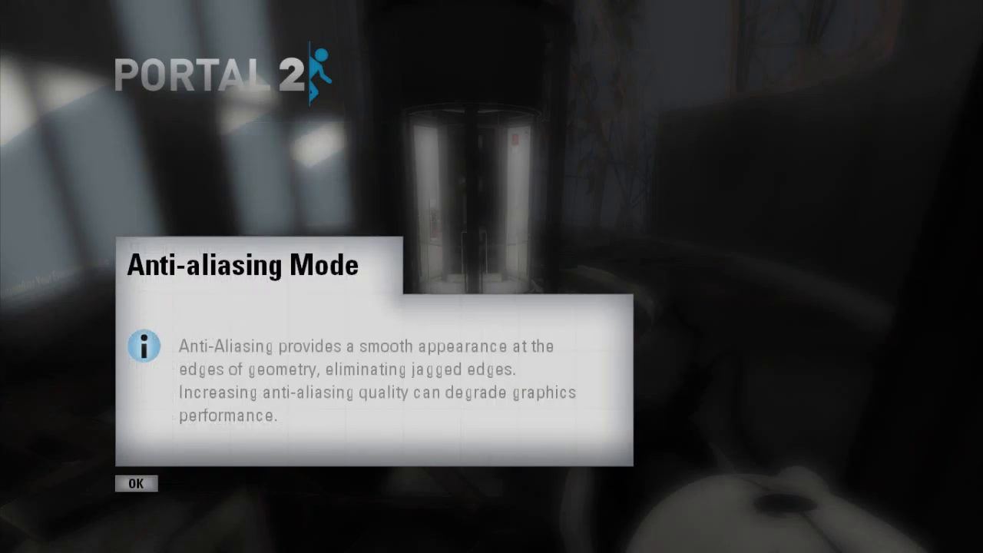
{"action": "left_click", "coordinate": [135, 483]}
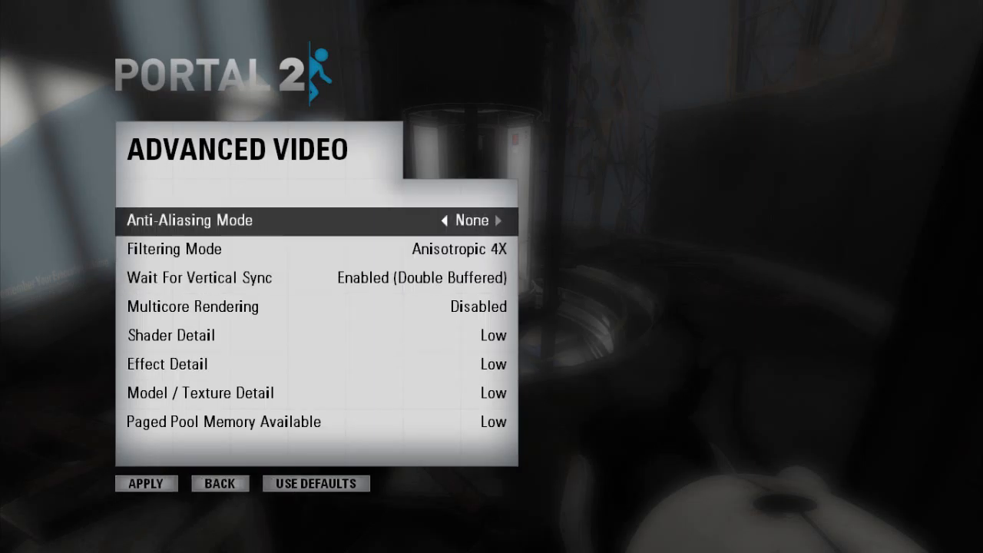
{"action": "left_click", "coordinate": [220, 483]}
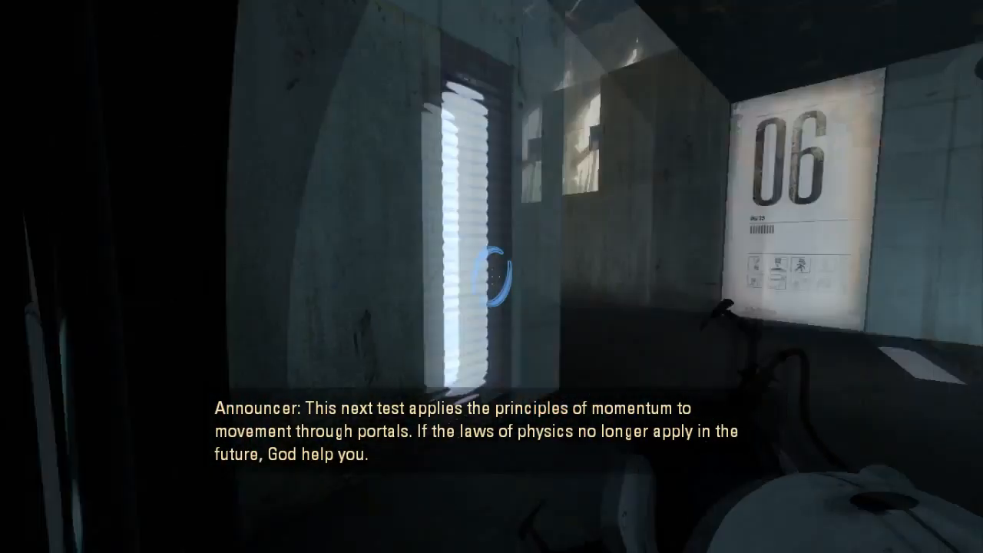
{"action": "mouse_move", "coordinate": [491, 276]}
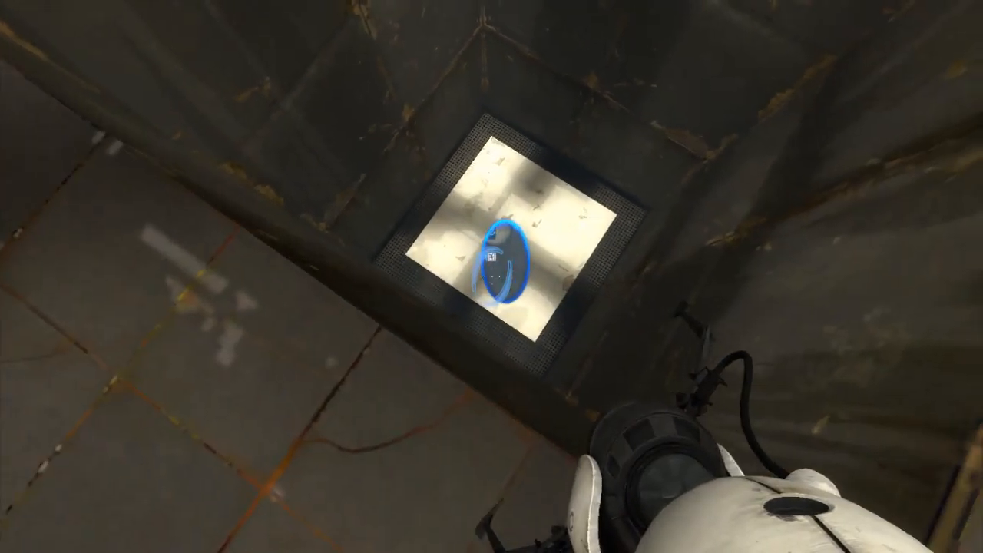
{"action": "mouse_move", "coordinate": [491, 276]}
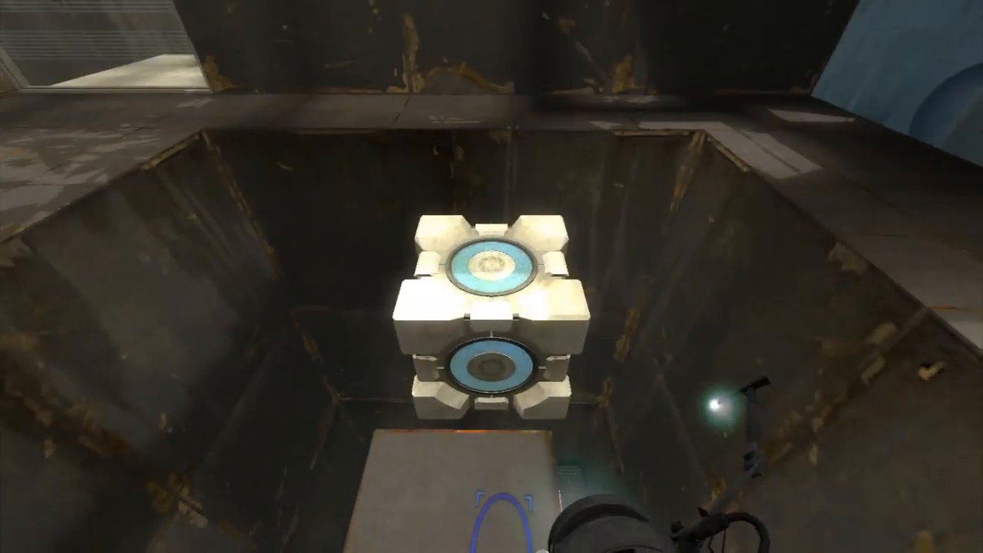
{"action": "mouse_move", "coordinate": [491, 276]}
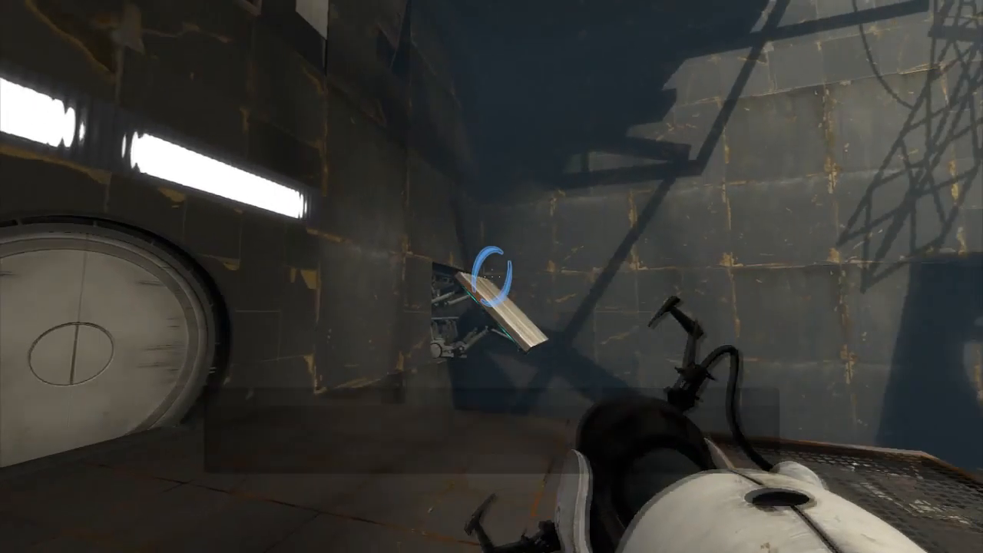
Step: Fire a portal at the folding wall panel beside the round door
{"action": "left_click", "coordinate": [491, 277]}
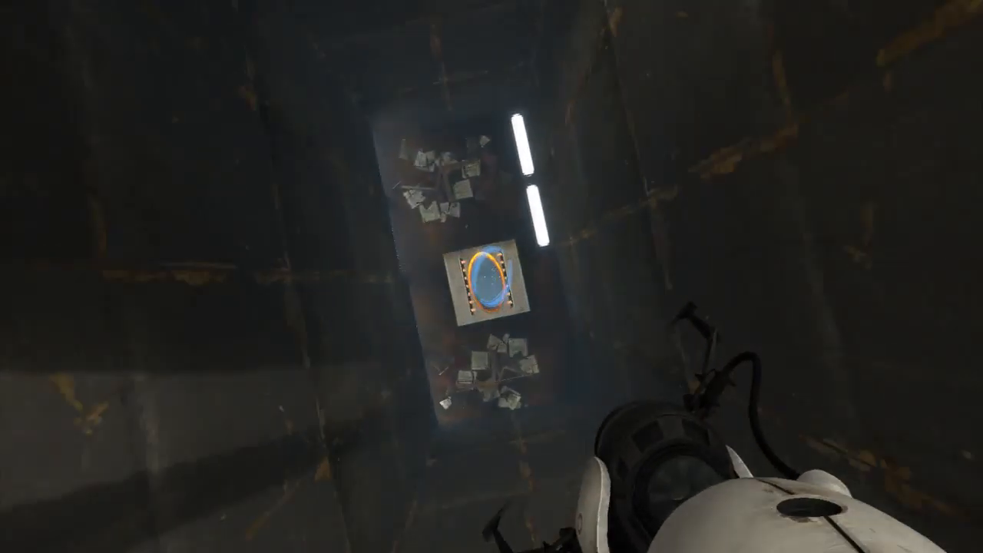
{"action": "mouse_move", "coordinate": [492, 276]}
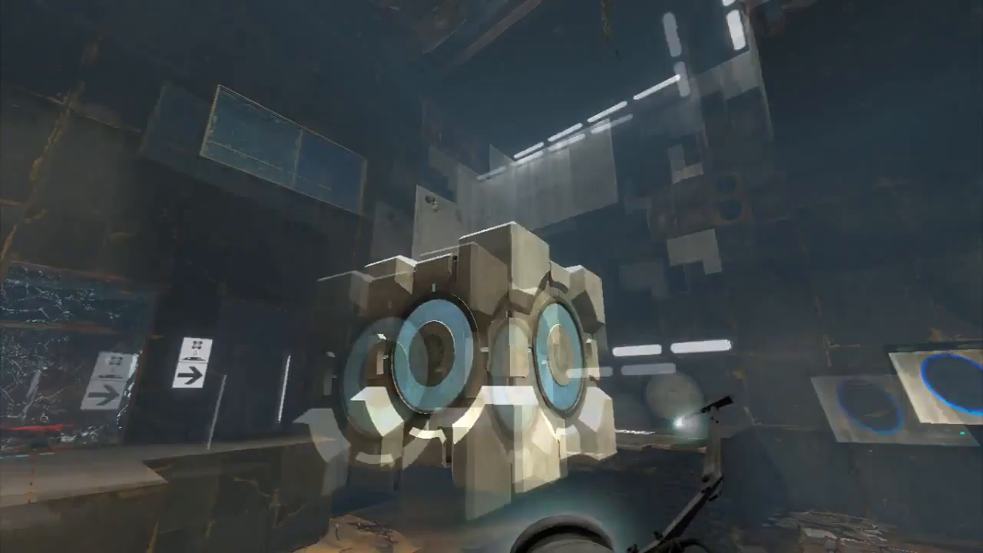
{"action": "mouse_move", "coordinate": [492, 276]}
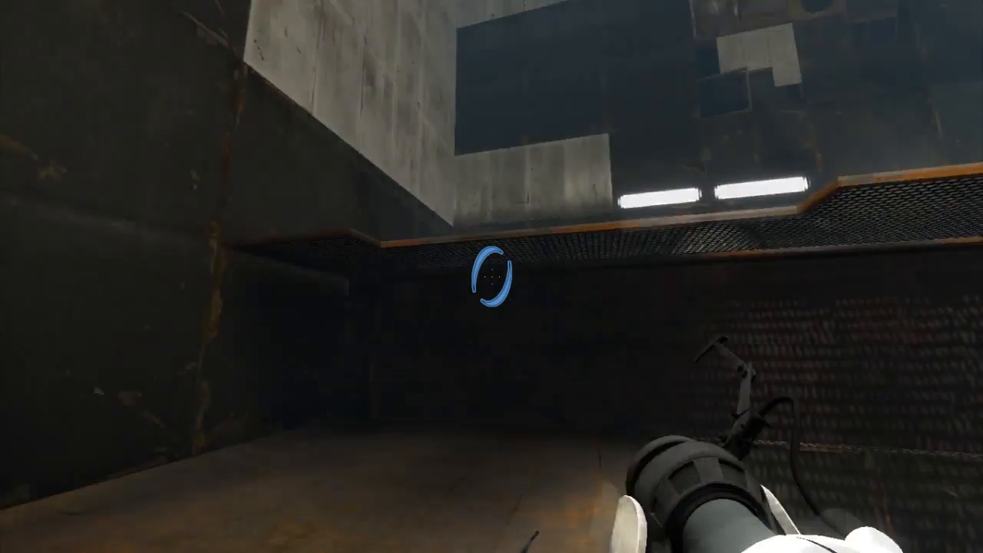
{"action": "mouse_move", "coordinate": [491, 276]}
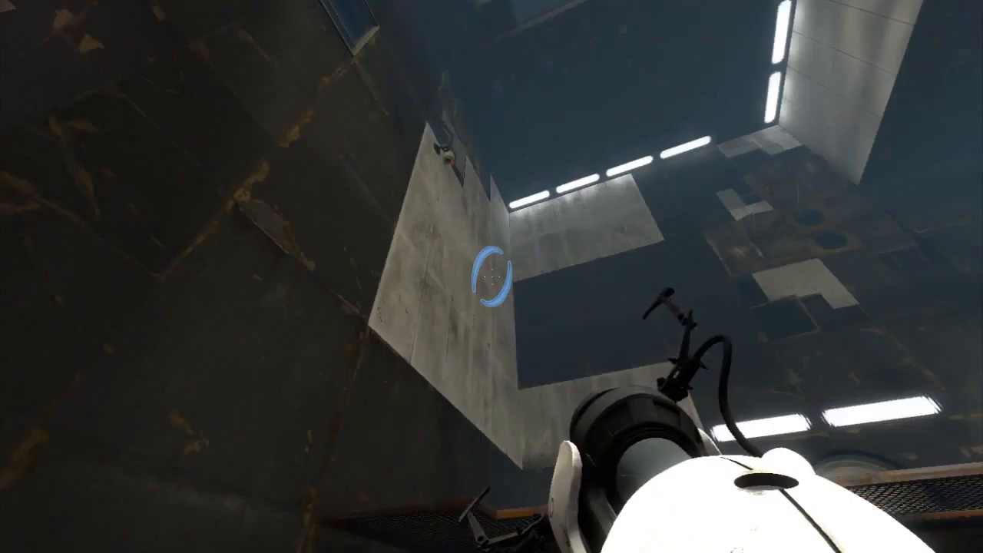
Step: Shoot an orange portal onto the panel at the bottom of the dark shaft
{"action": "left_click", "coordinate": [491, 276]}
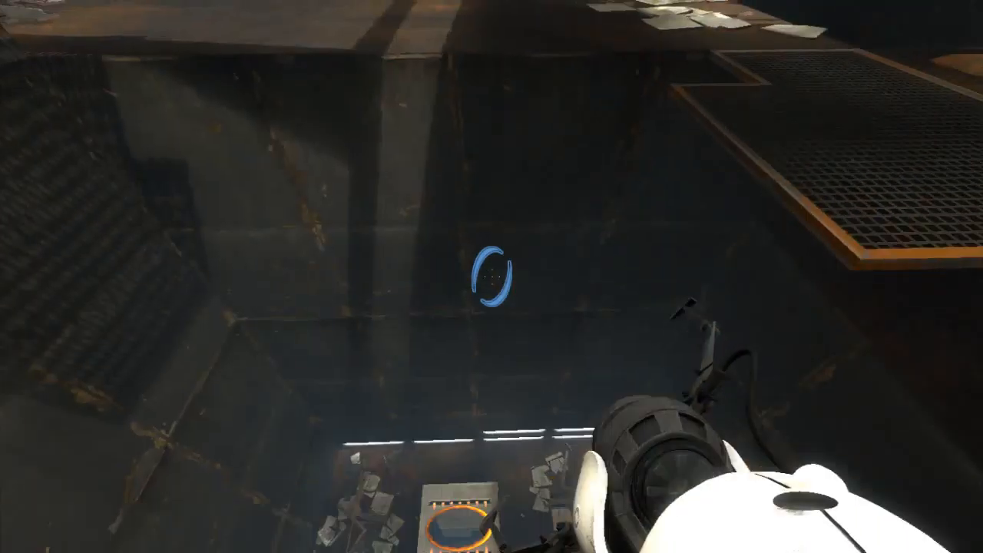
{"action": "mouse_move", "coordinate": [491, 276]}
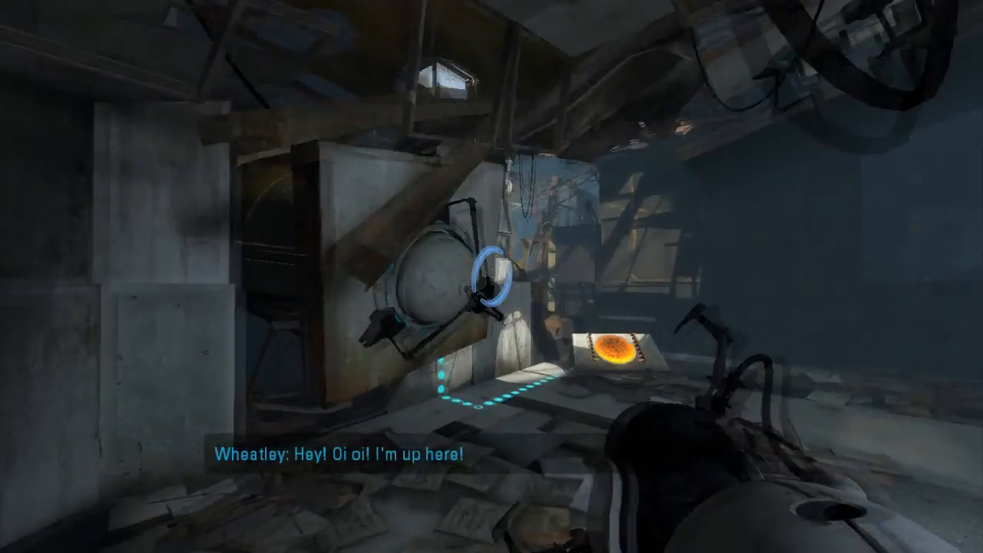
{"action": "mouse_move", "coordinate": [491, 277]}
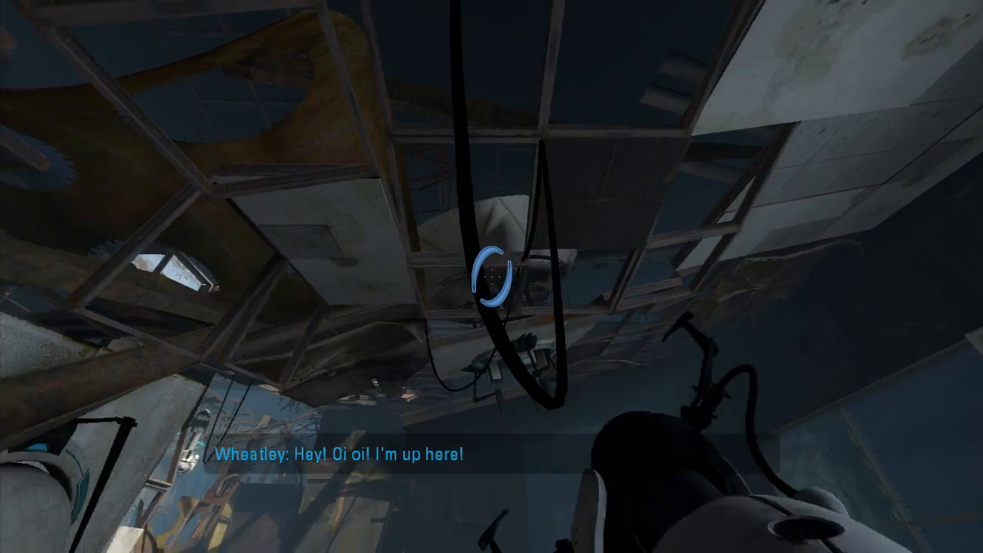